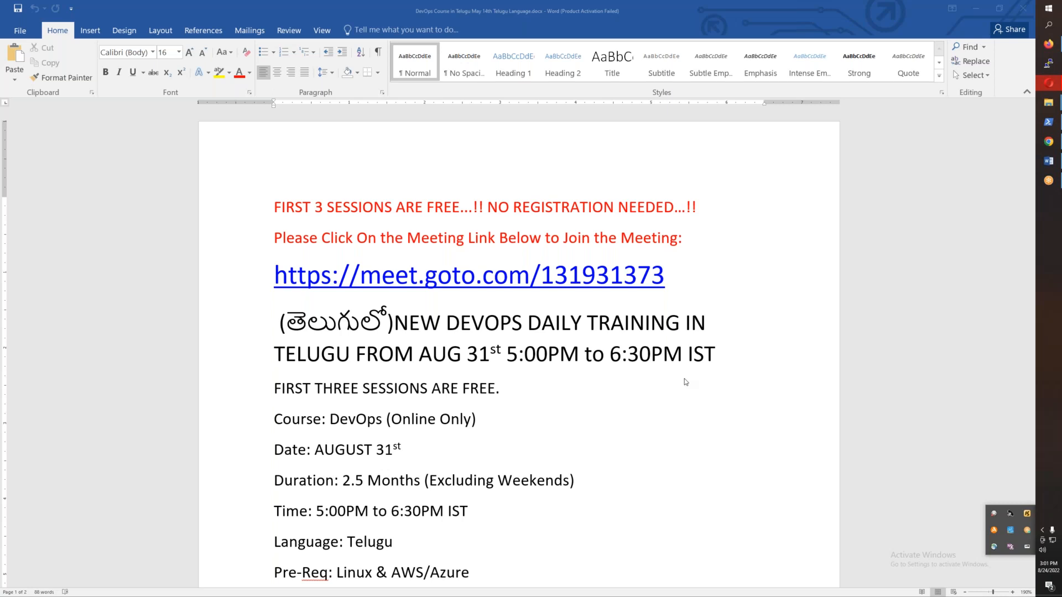
{"action": "mouse_move", "coordinate": [428, 355]}
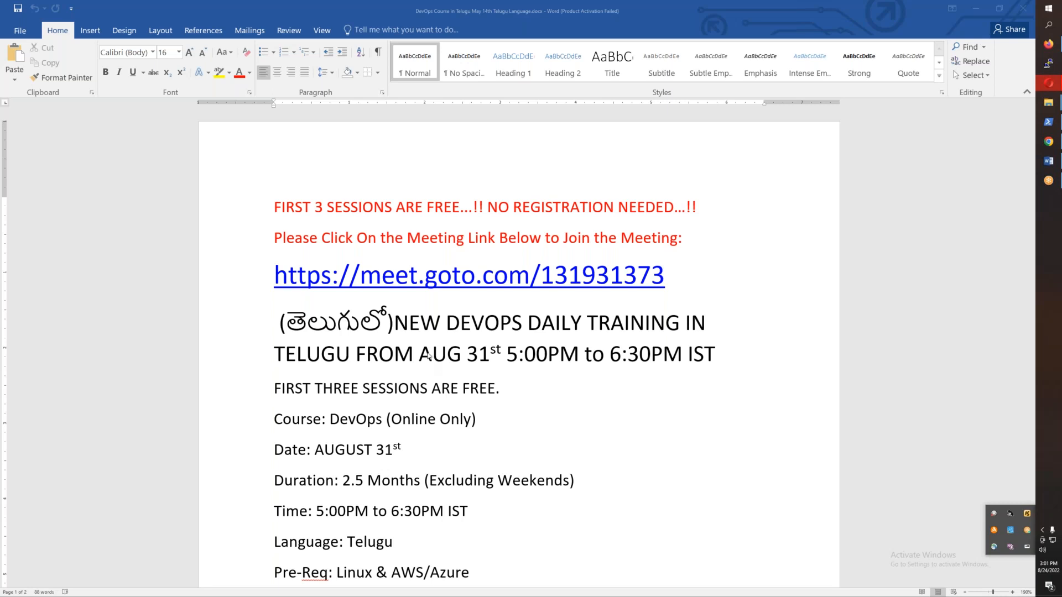
{"action": "mouse_move", "coordinate": [328, 210]}
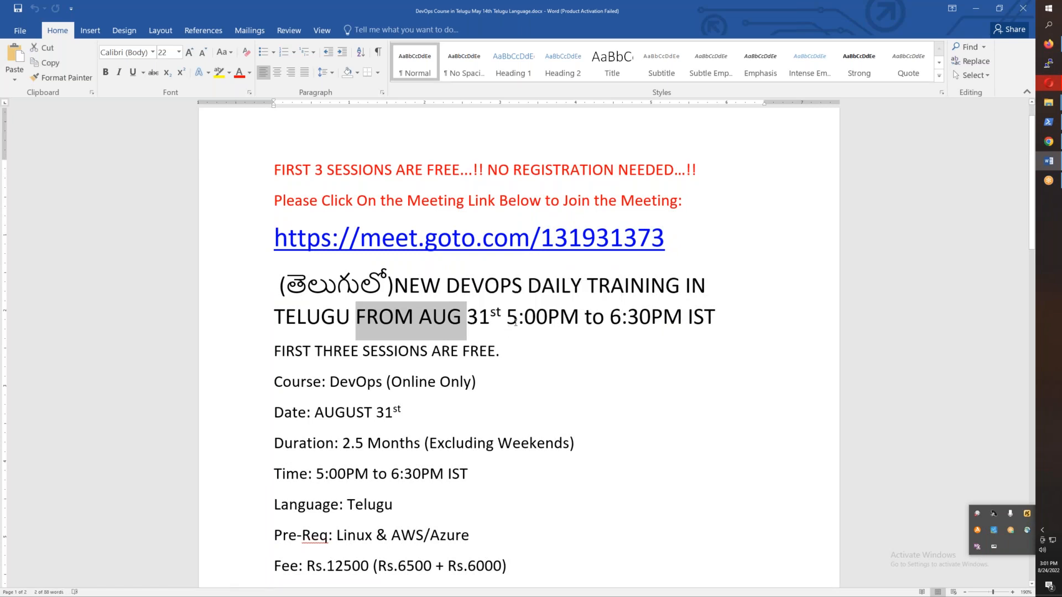
Add 'Every Class Video Will Be Shared.' below the Rs.6000 fee line in the announcement
{"action": "double_click", "coordinate": [646, 316]}
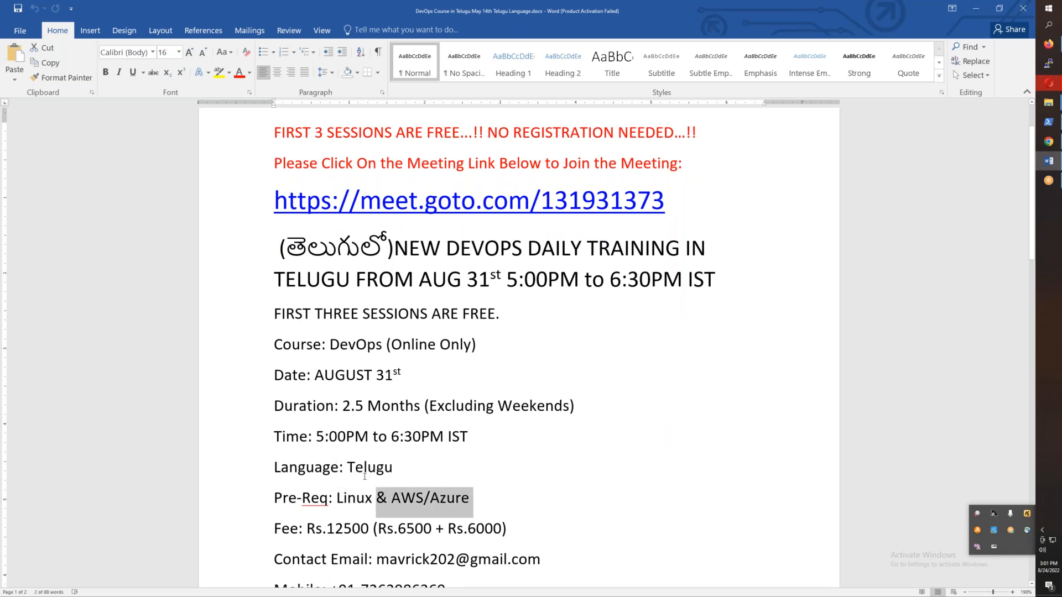
{"action": "scroll", "scroll_direction": "down", "scroll_amount": 3}
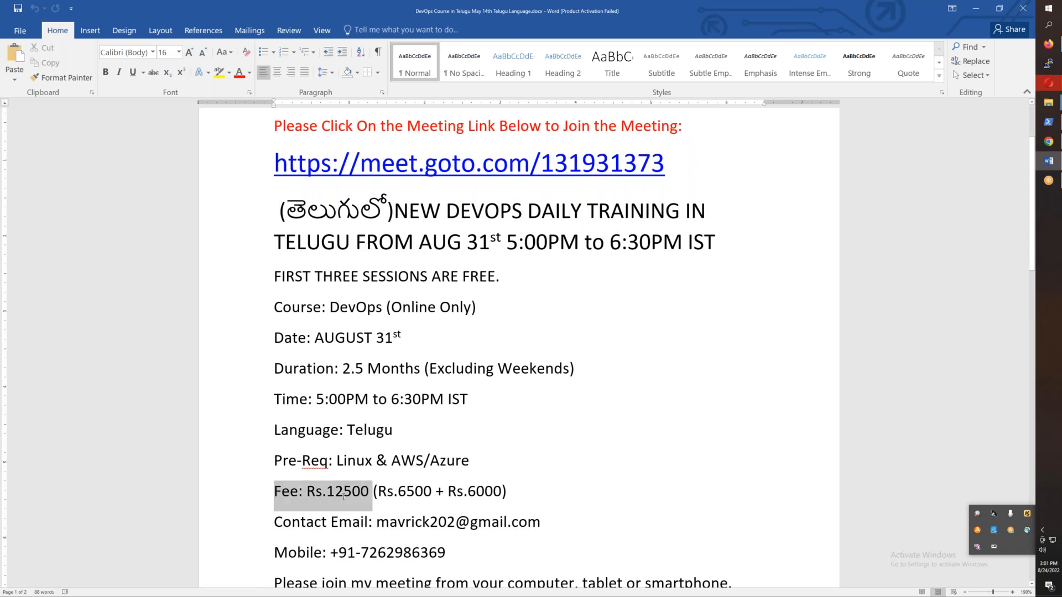
{"action": "left_click", "coordinate": [529, 491]}
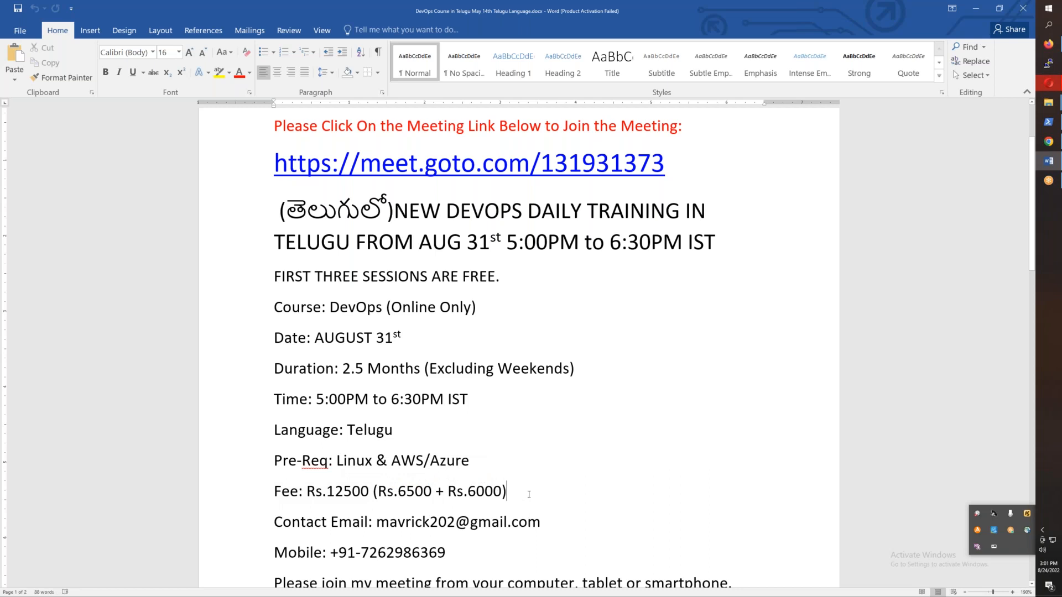
{"action": "type", "text": "Ever"}
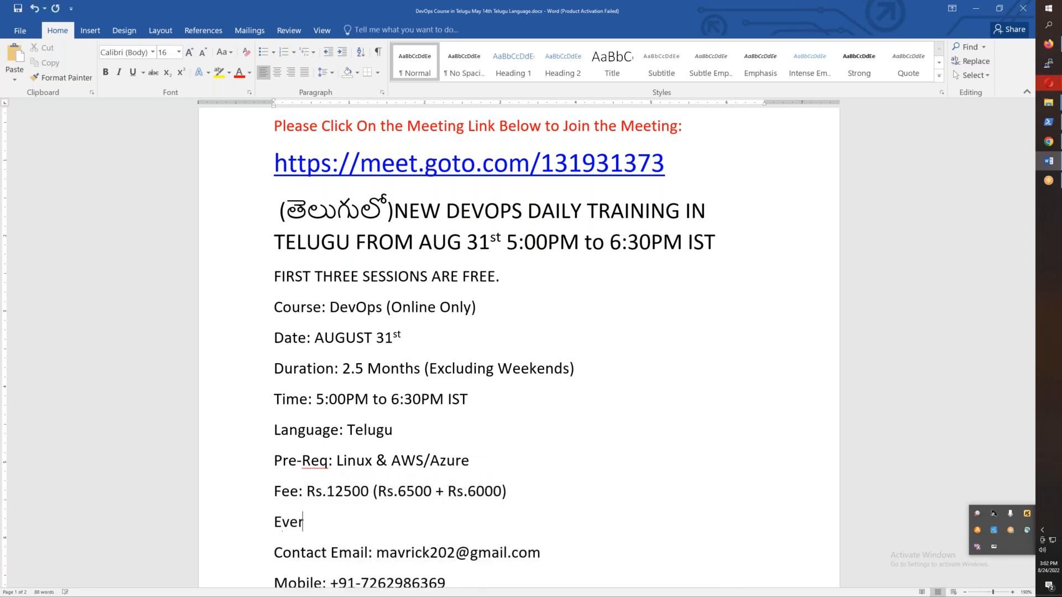
{"action": "type", "text": "y Class Video"}
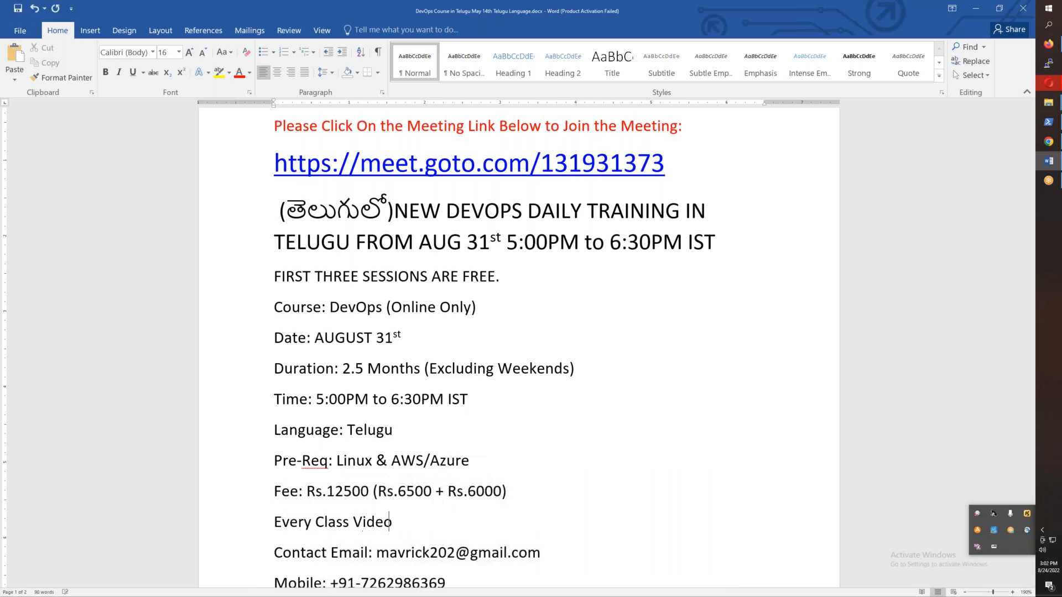
{"action": "type", "text": "Will Be s"}
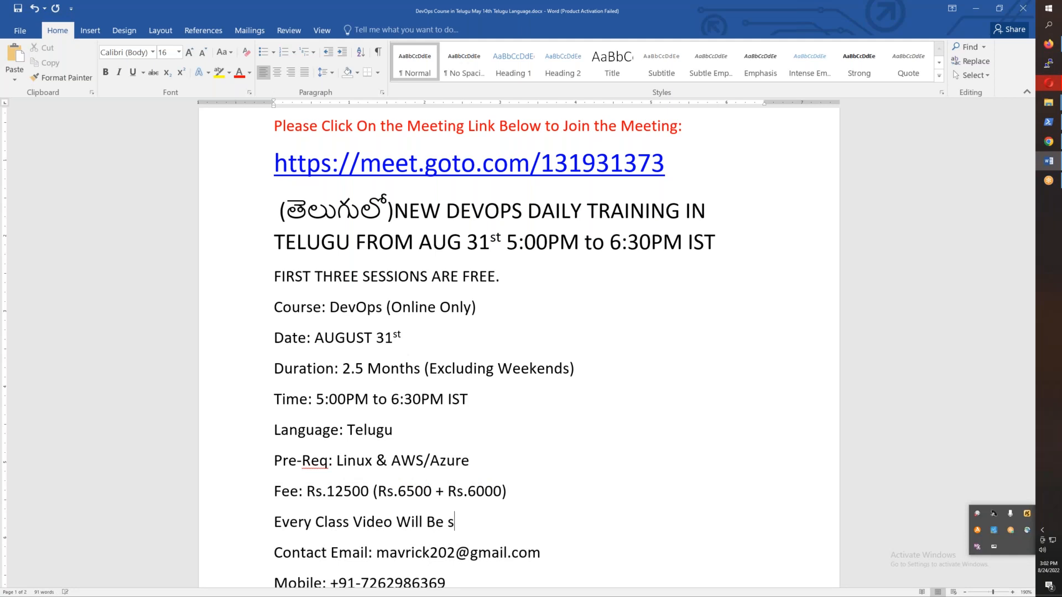
{"action": "type", "text": "hared"}
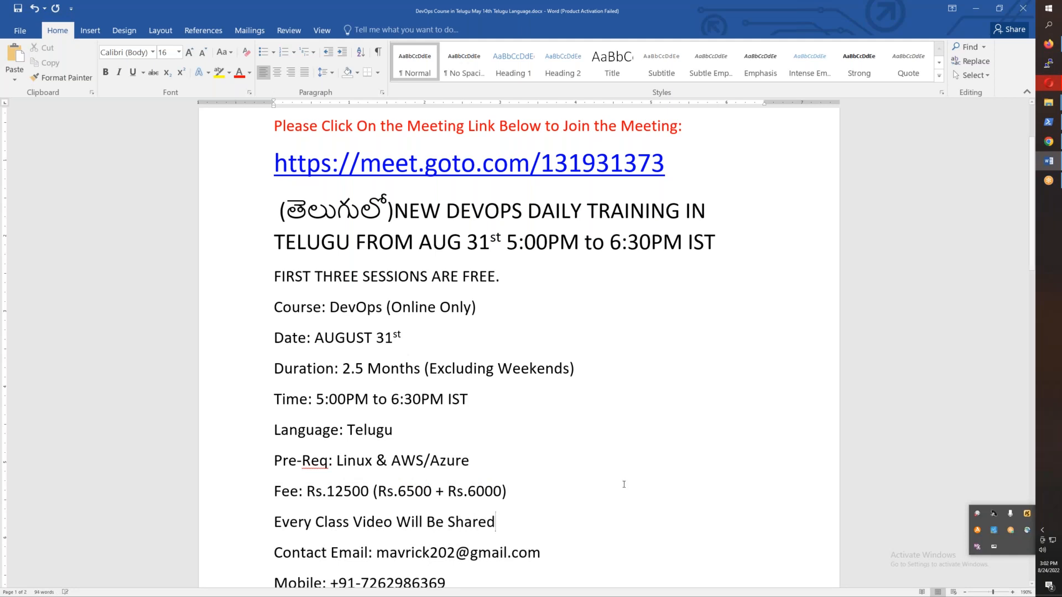
{"action": "type", "text": "."}
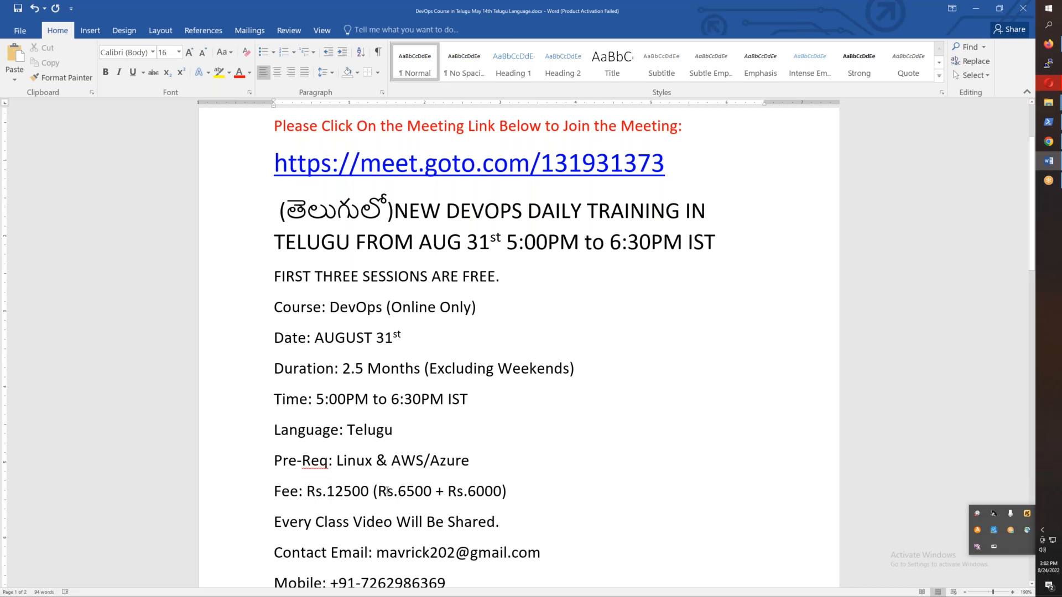
{"action": "double_click", "coordinate": [404, 491]}
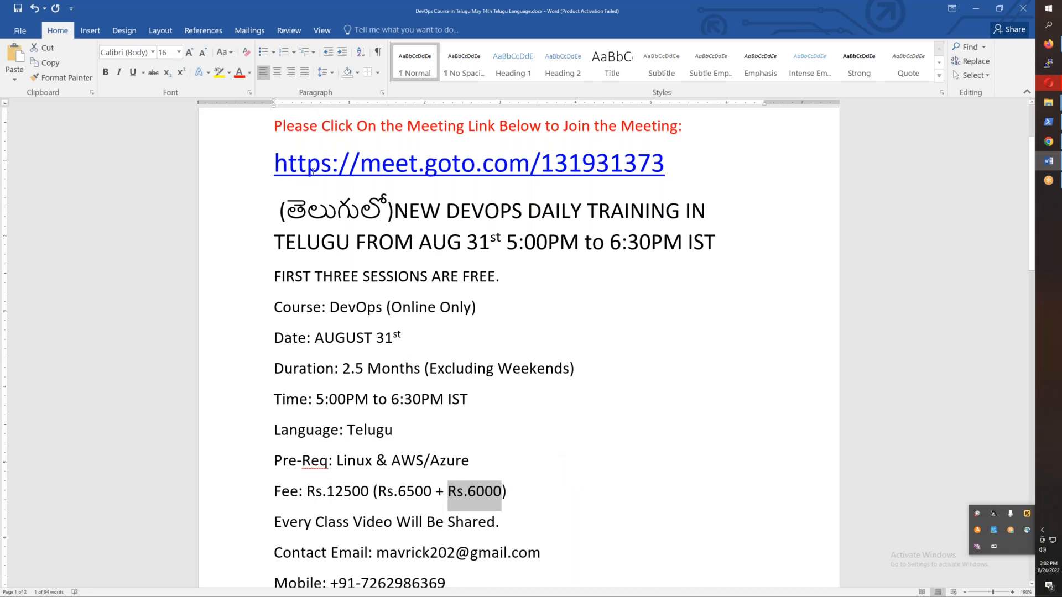
{"action": "scroll", "scroll_direction": "down", "scroll_amount": 3}
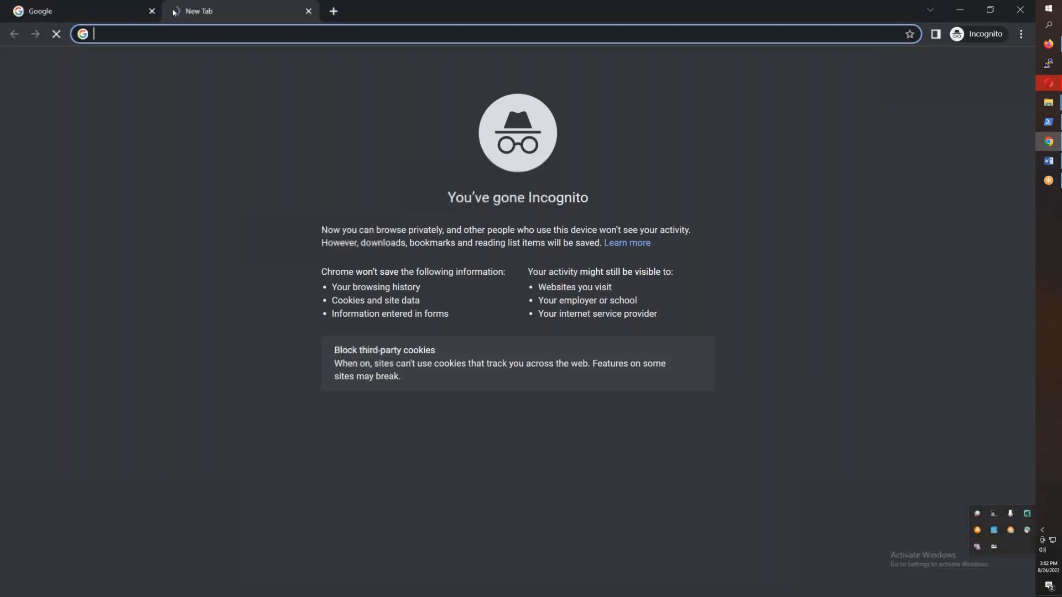
Load the YouTube playlist PLie35GAskAJkN2CKPrBqWD49BMTRit4uI and browse its 13 Telugu DevOps videos
{"action": "type", "text": "youtube.com/playlist?list=PLie35GAskAJkN2CKPrBqWD49BMTRit4uI"}
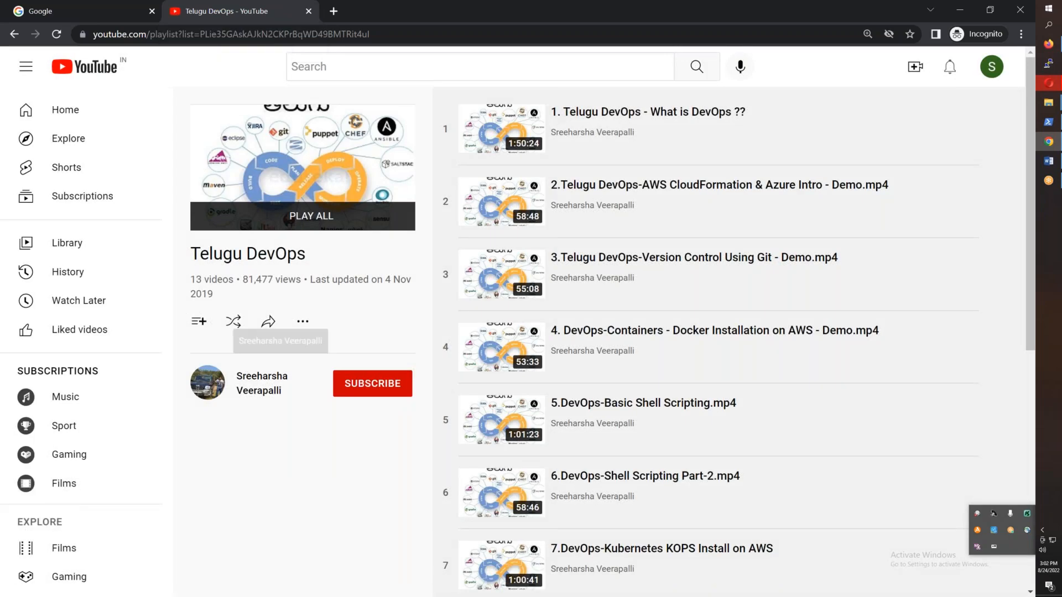
{"action": "mouse_move", "coordinate": [676, 347]}
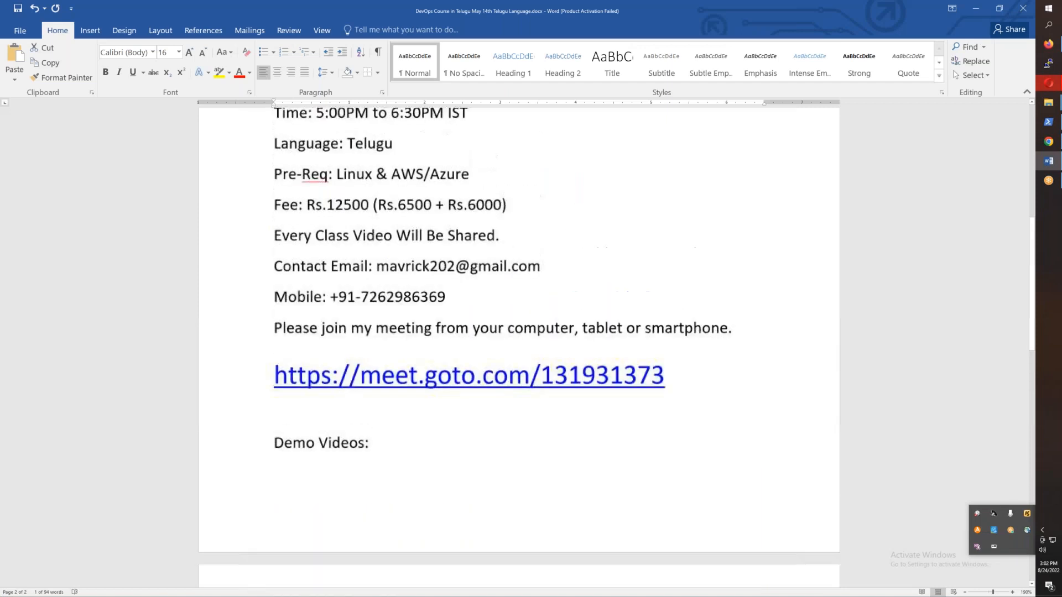
{"action": "scroll", "scroll_direction": "up", "scroll_amount": 3}
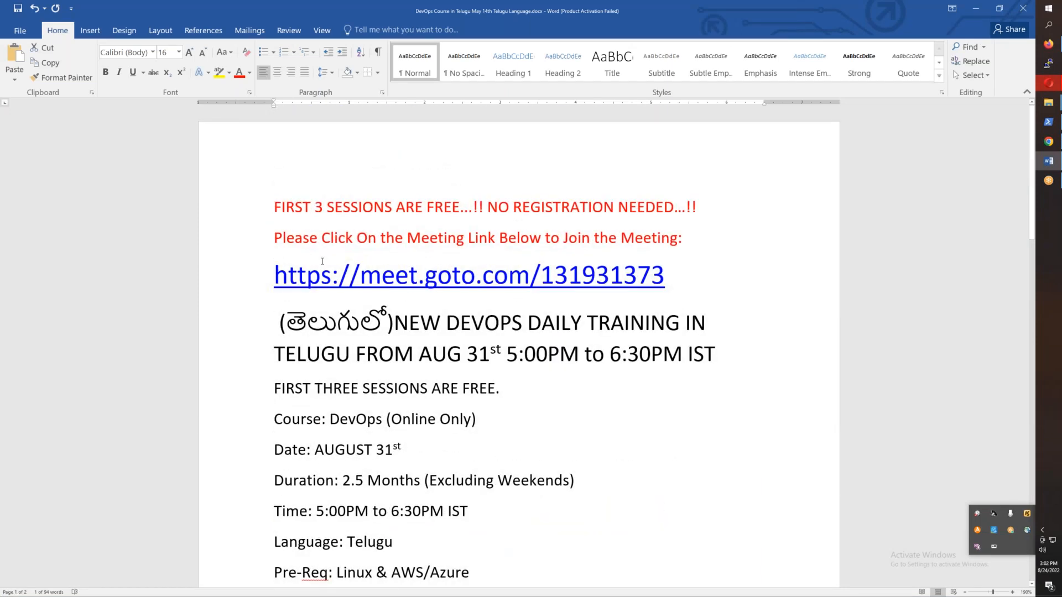
{"action": "mouse_move", "coordinate": [667, 279]}
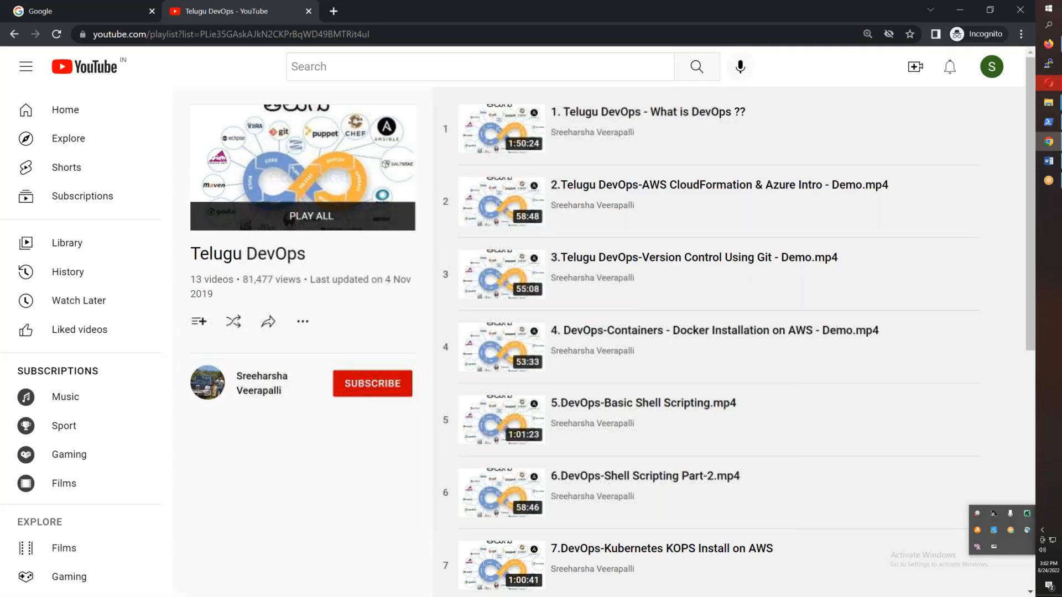
{"action": "mouse_move", "coordinate": [684, 135]}
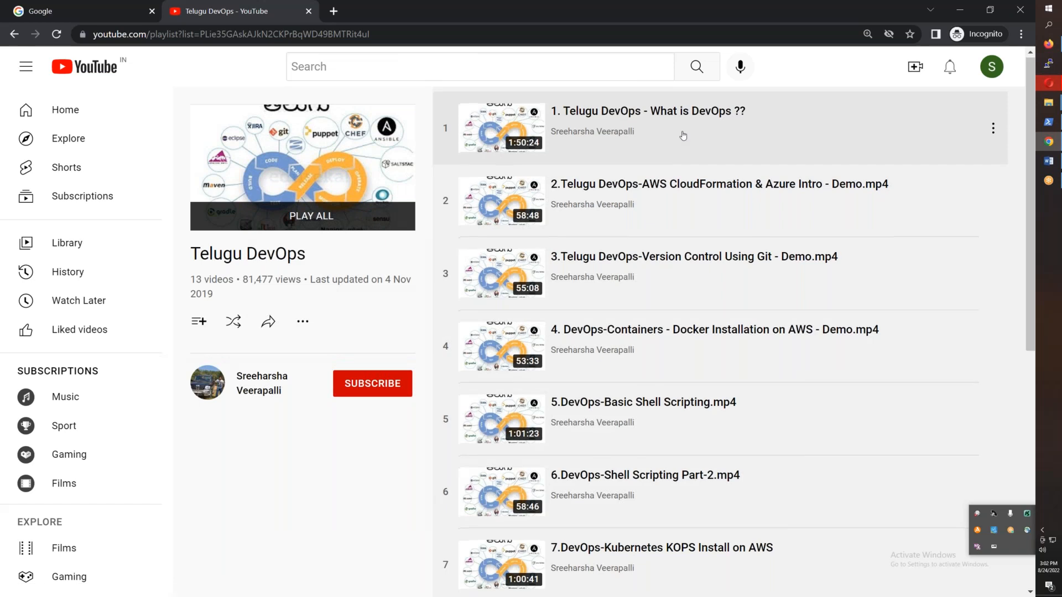
{"action": "scroll", "scroll_direction": "down", "scroll_amount": 3}
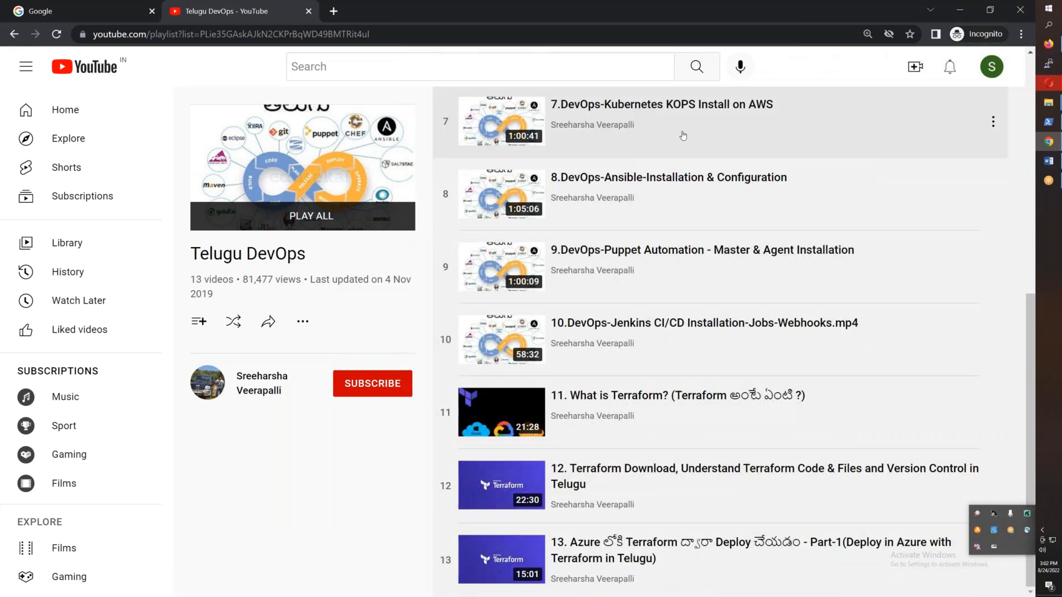
{"action": "scroll", "scroll_direction": "up", "scroll_amount": 3}
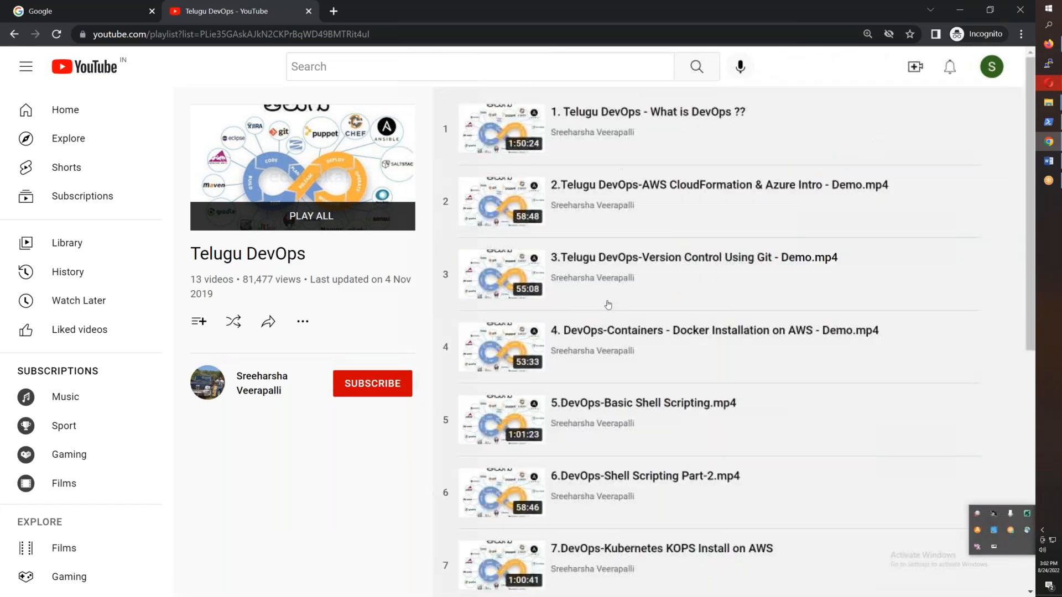
{"action": "mouse_move", "coordinate": [611, 305]}
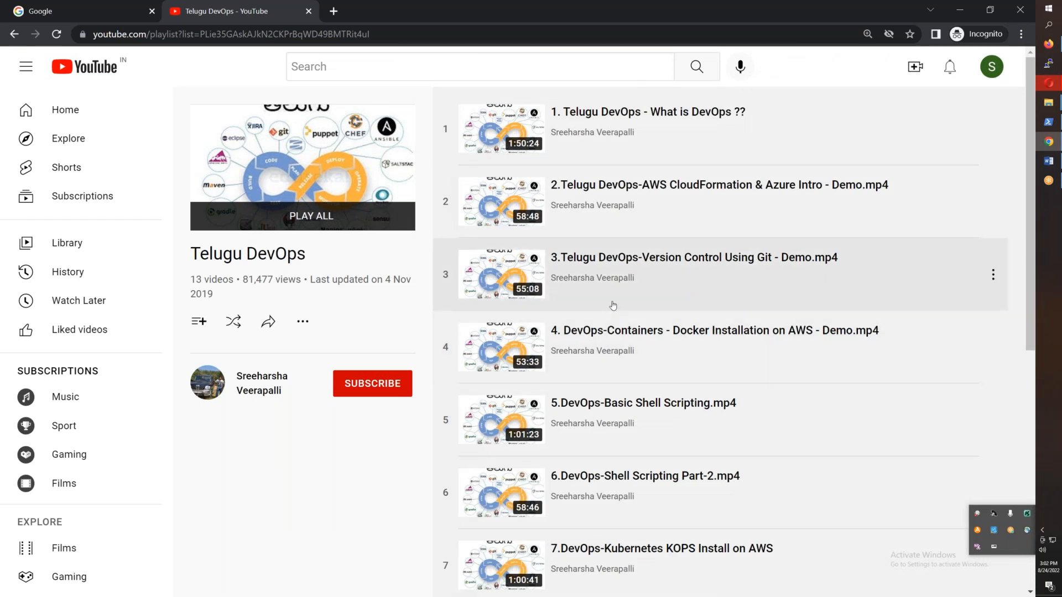
{"action": "mouse_move", "coordinate": [590, 278]}
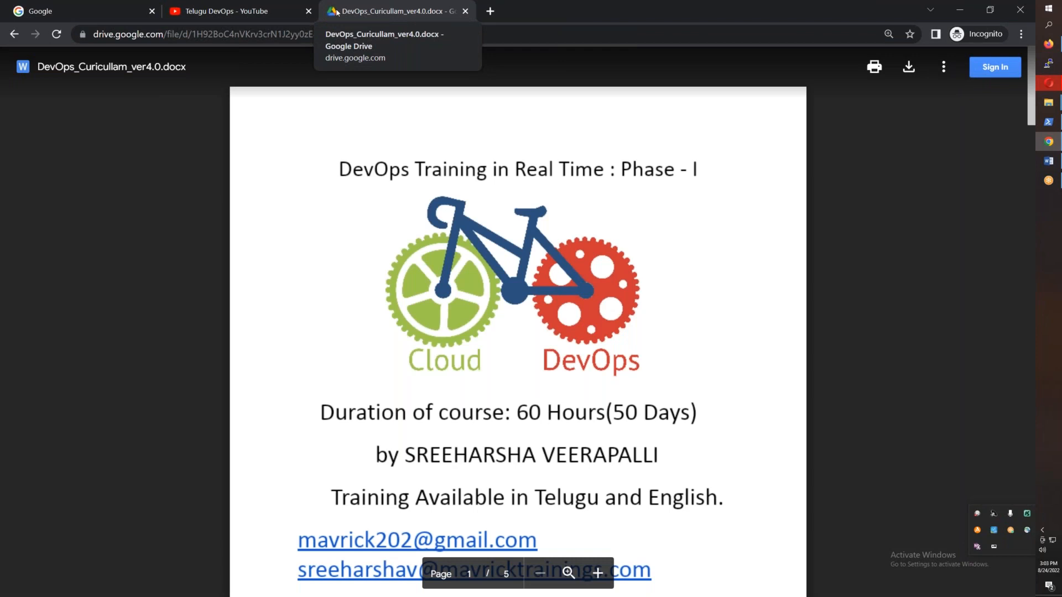
Scroll the DevOps_Curicullam_ver4.0.docx preview to the syllabus and read Module 1 and Module 2 topics
{"action": "scroll", "scroll_direction": "down", "scroll_amount": 3}
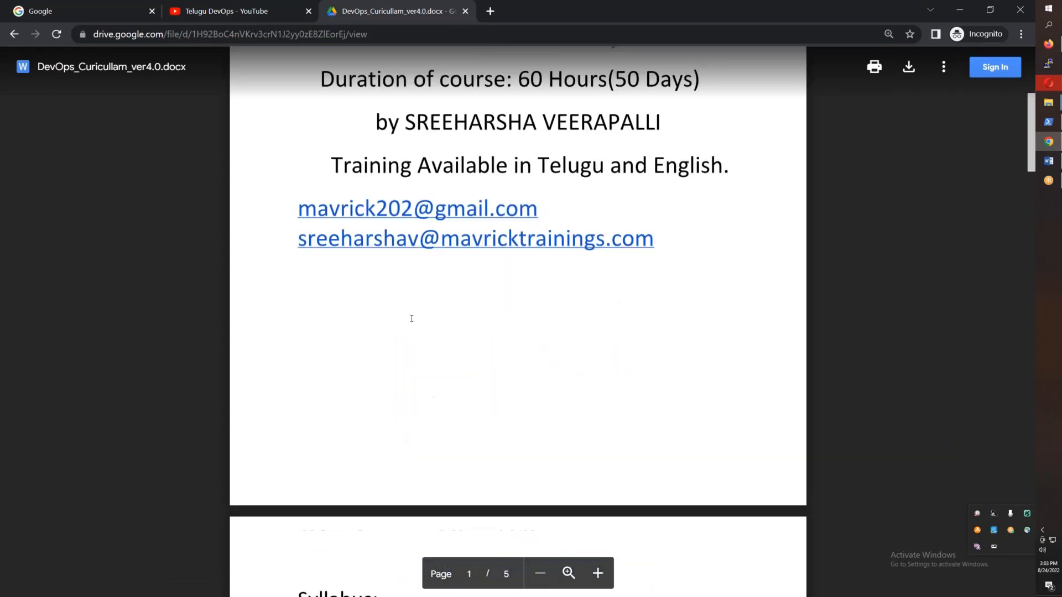
{"action": "scroll", "scroll_direction": "down", "scroll_amount": 3}
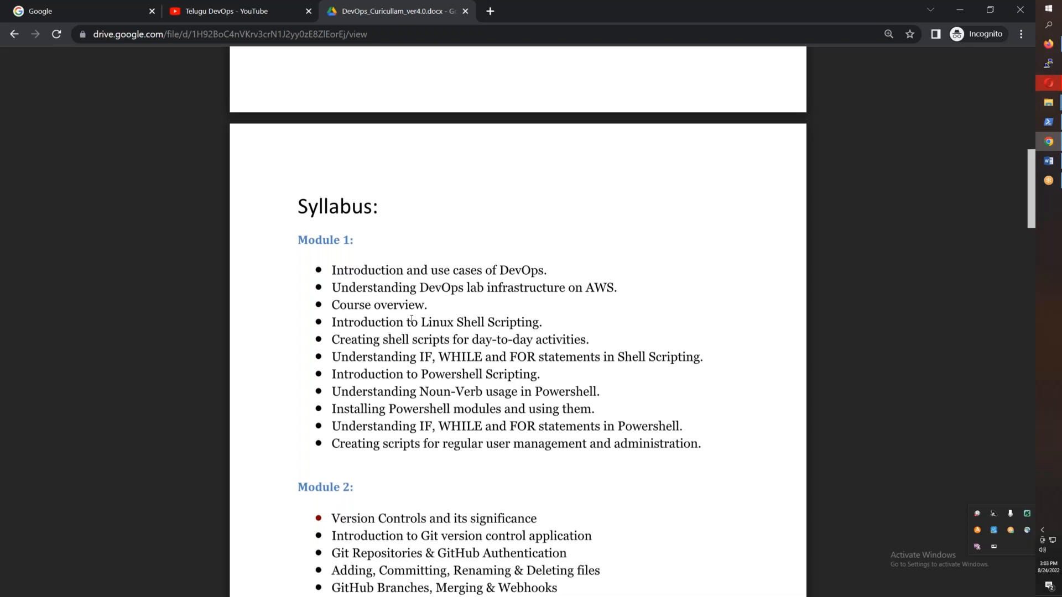
{"action": "mouse_move", "coordinate": [639, 407]}
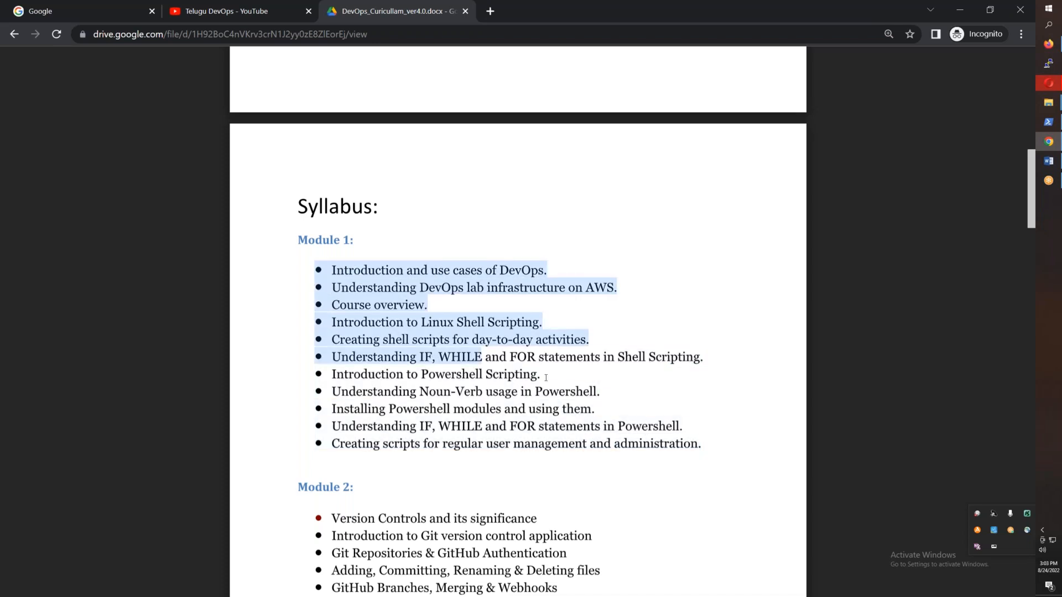
{"action": "left_click", "coordinate": [688, 454]}
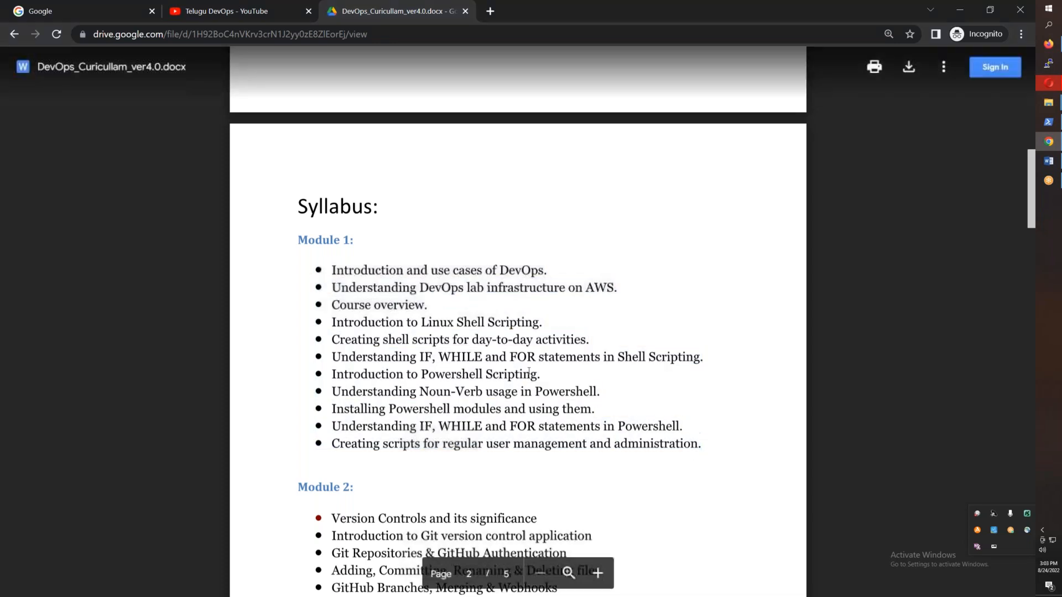
{"action": "scroll", "scroll_direction": "down", "scroll_amount": 3}
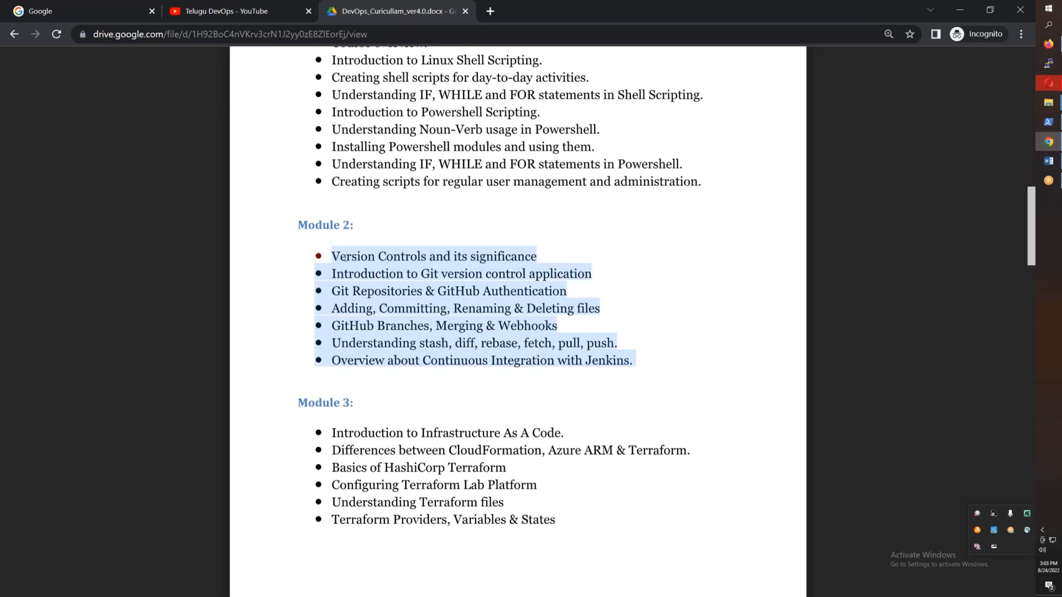
{"action": "left_click", "coordinate": [586, 252]}
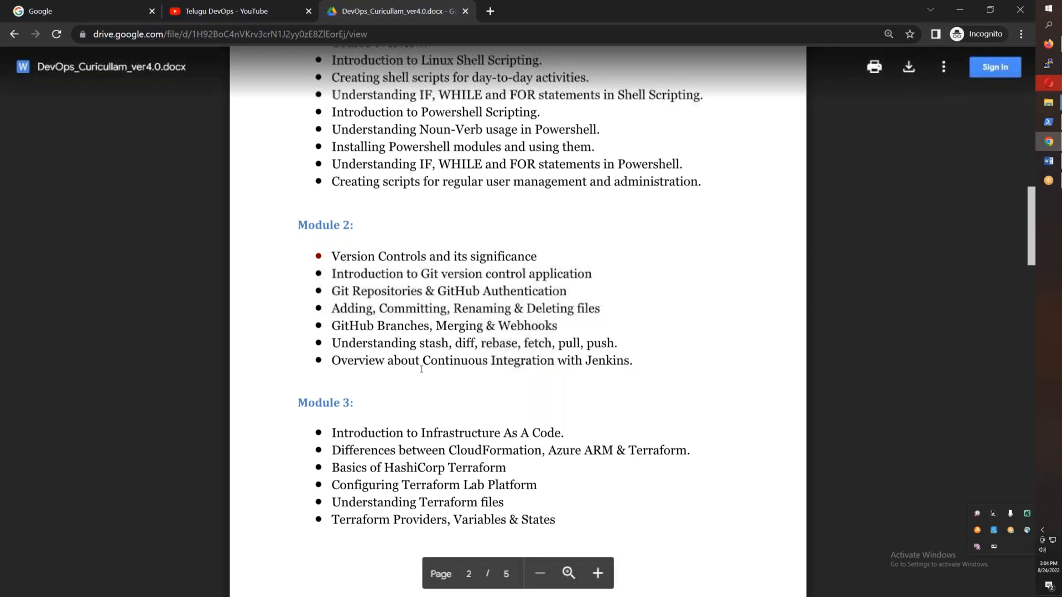
Scroll through Modules 3–6 covering Docker and Ansible, then back up to Module 4
{"action": "scroll", "scroll_direction": "down", "scroll_amount": 3}
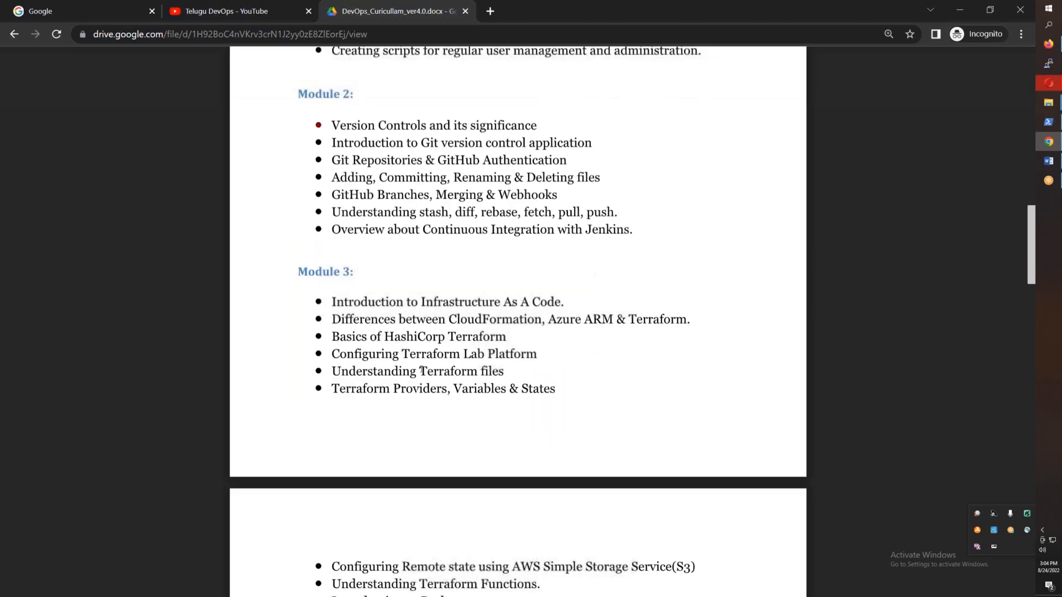
{"action": "scroll", "scroll_direction": "down", "scroll_amount": 3}
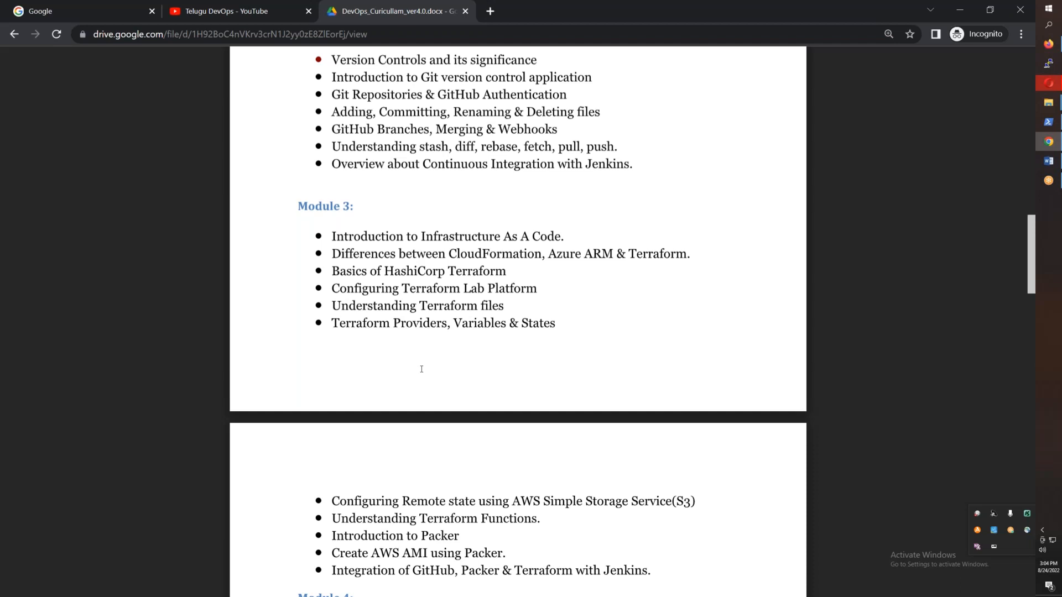
{"action": "scroll", "scroll_direction": "down", "scroll_amount": 3}
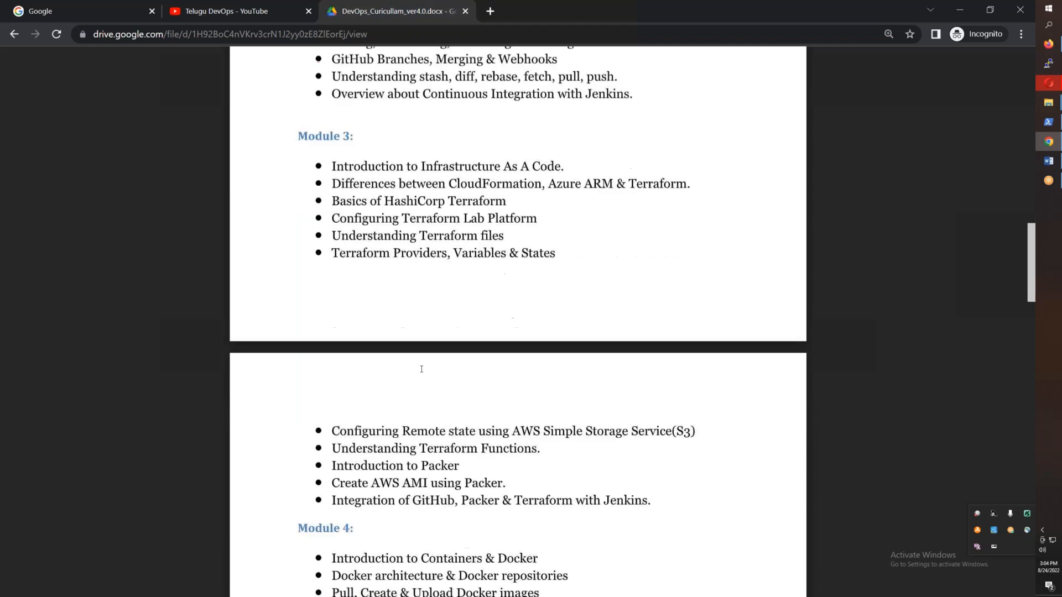
{"action": "scroll", "scroll_direction": "down", "scroll_amount": 3}
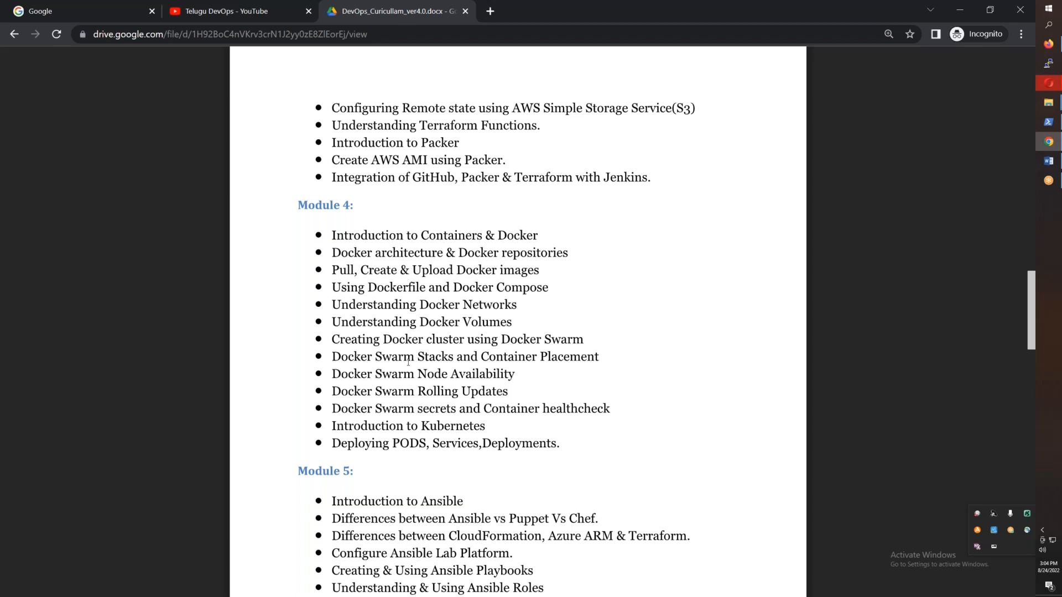
{"action": "scroll", "scroll_direction": "down", "scroll_amount": 3}
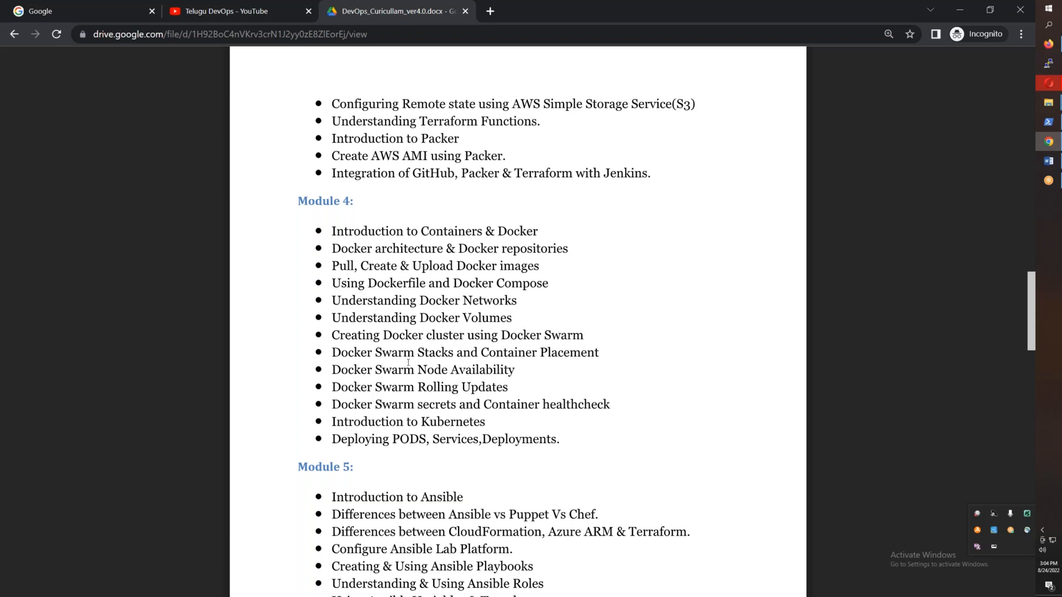
{"action": "scroll", "scroll_direction": "down", "scroll_amount": 3}
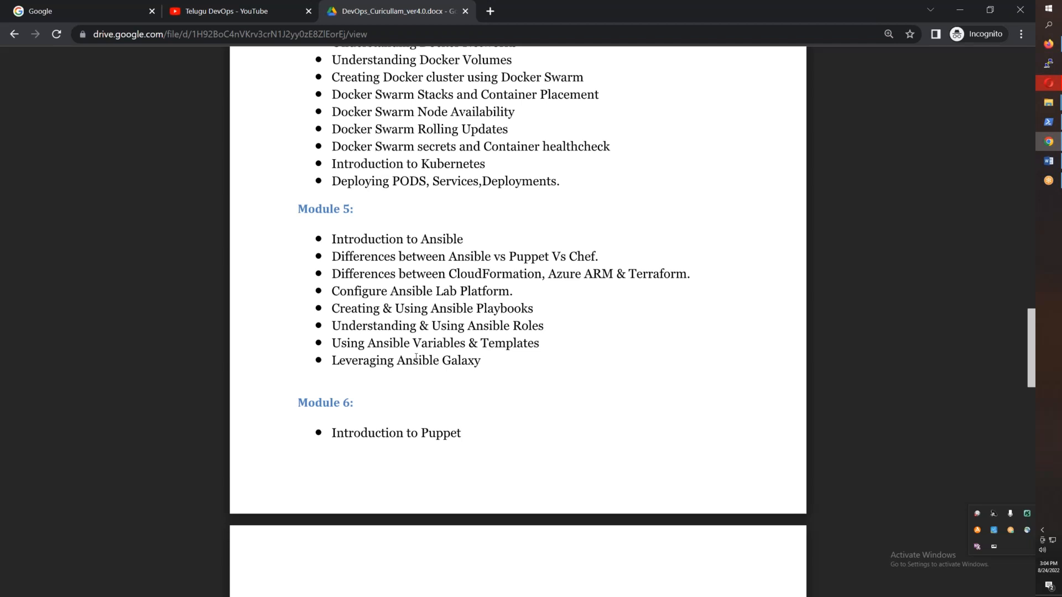
{"action": "scroll", "scroll_direction": "up", "scroll_amount": 3}
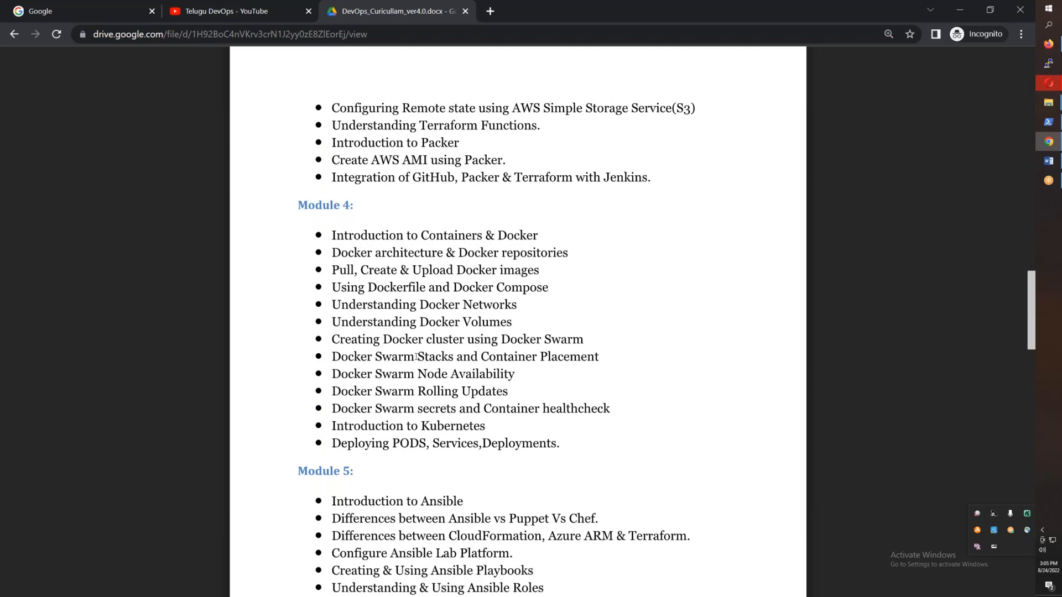
Scroll through Modules 6–9 covering Puppet, Jenkins, Azure DevOps and SonarQube
{"action": "scroll", "scroll_direction": "down", "scroll_amount": 3}
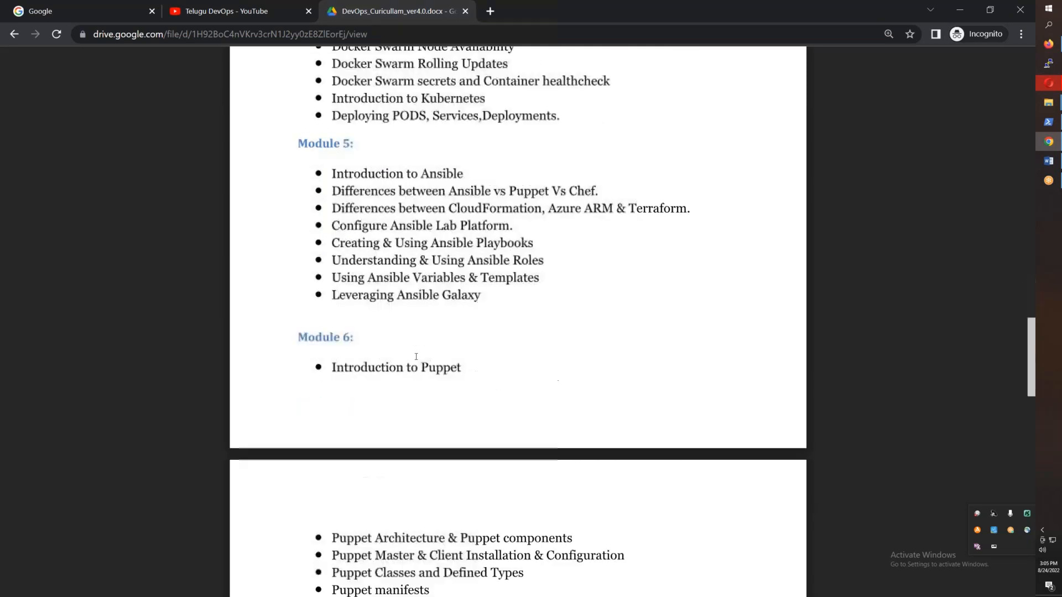
{"action": "scroll", "scroll_direction": "down", "scroll_amount": 3}
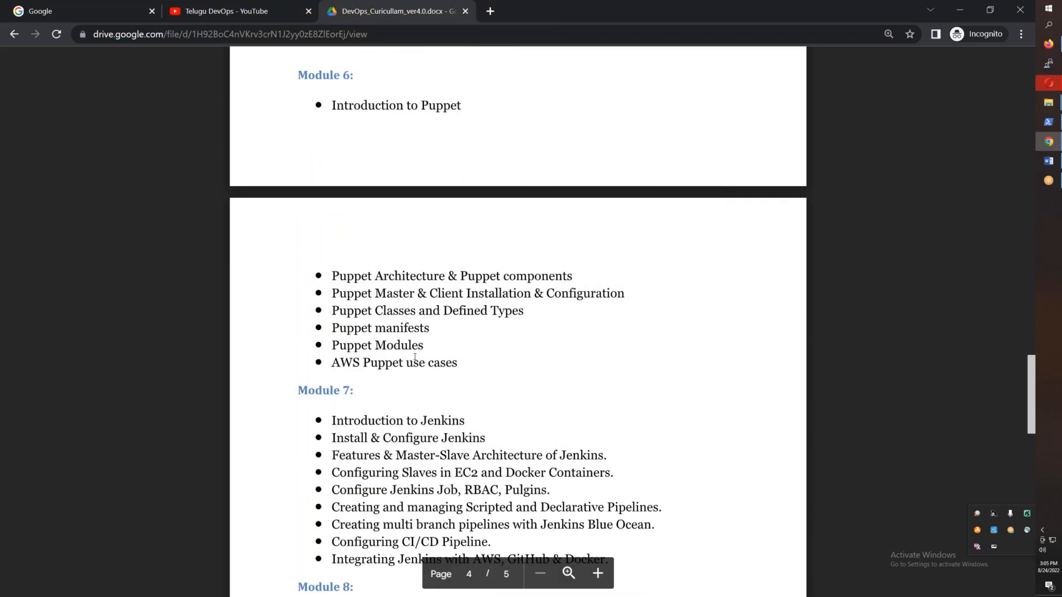
{"action": "scroll", "scroll_direction": "down", "scroll_amount": 3}
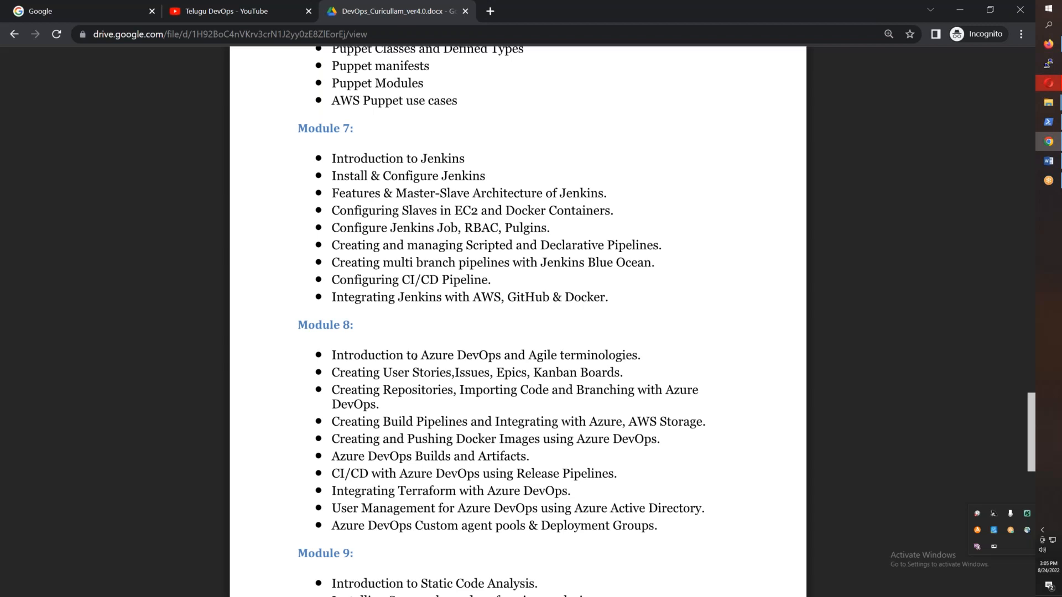
{"action": "scroll", "scroll_direction": "down", "scroll_amount": 3}
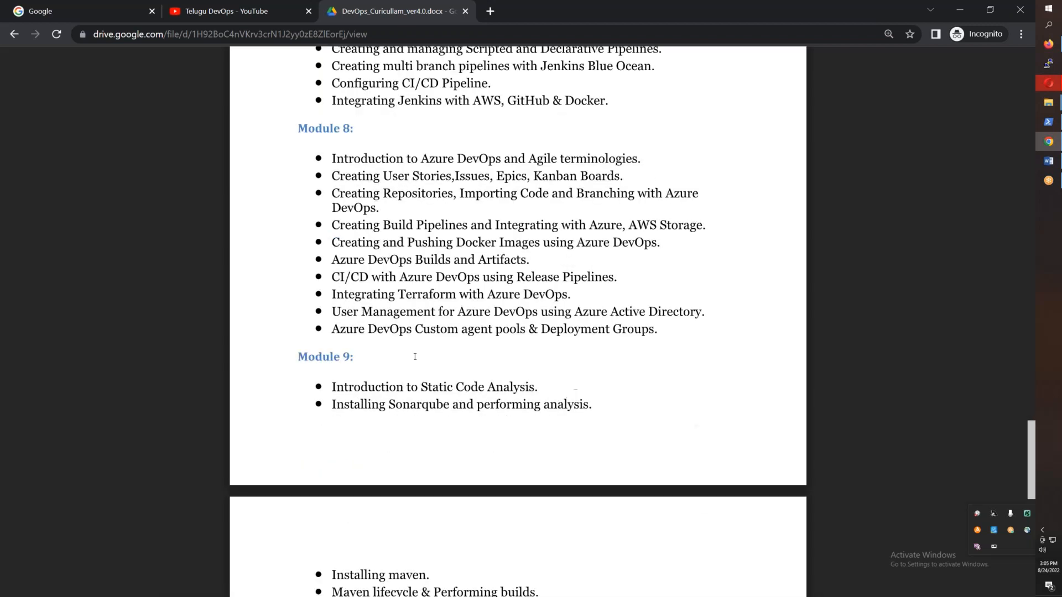
{"action": "scroll", "scroll_direction": "down", "scroll_amount": 3}
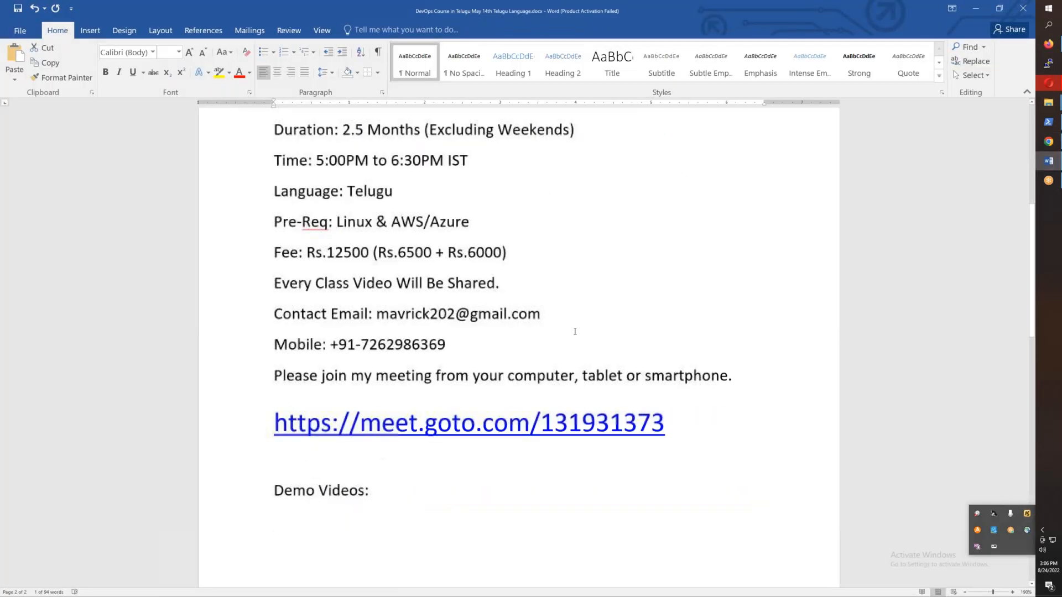
Scroll the Word announcement back up to its free-sessions notice and meeting link
{"action": "scroll", "scroll_direction": "up", "scroll_amount": 3}
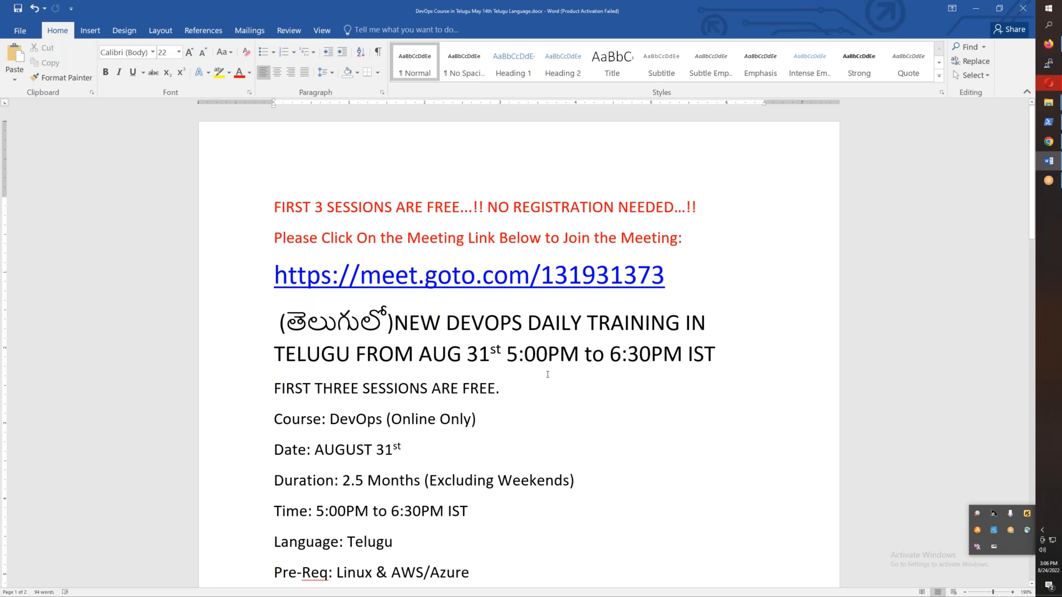
{"action": "mouse_move", "coordinate": [491, 442]}
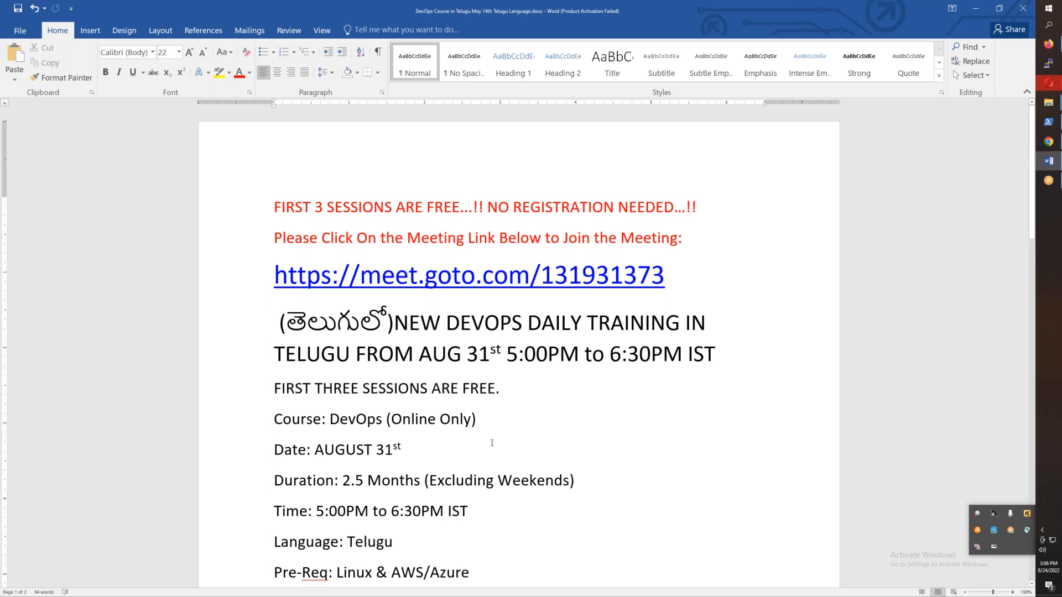
{"action": "scroll", "scroll_direction": "up", "scroll_amount": 3}
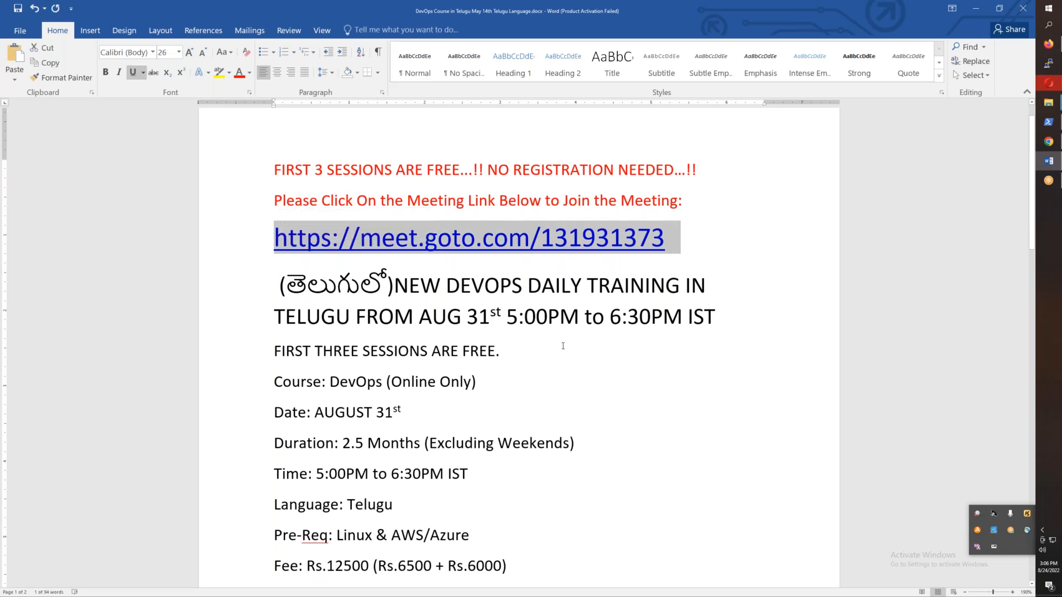
{"action": "mouse_move", "coordinate": [577, 333]}
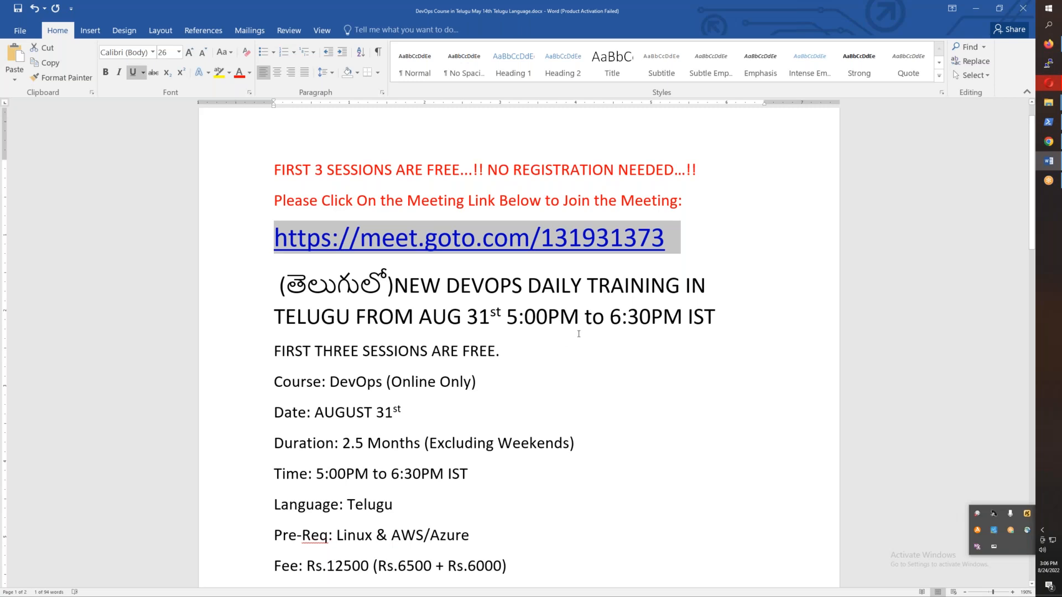